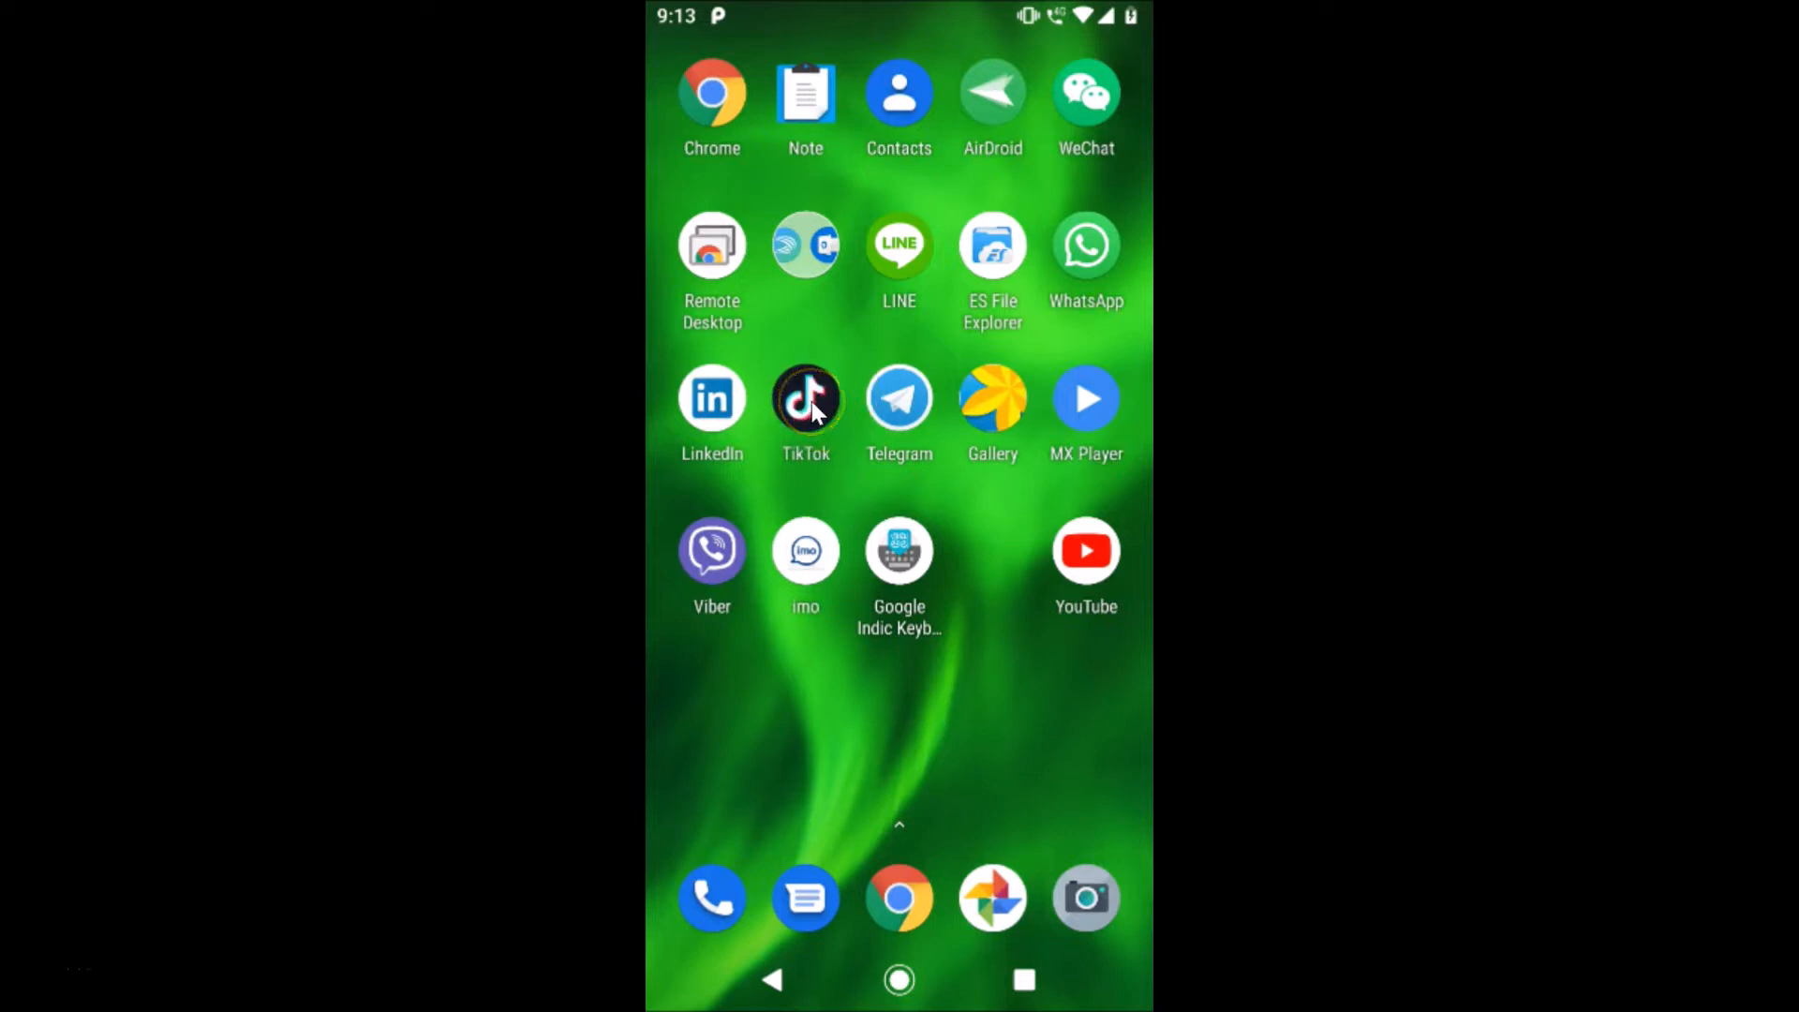
Step: Launch TikTok from the home screen to reach its video feed
left_click(805, 399)
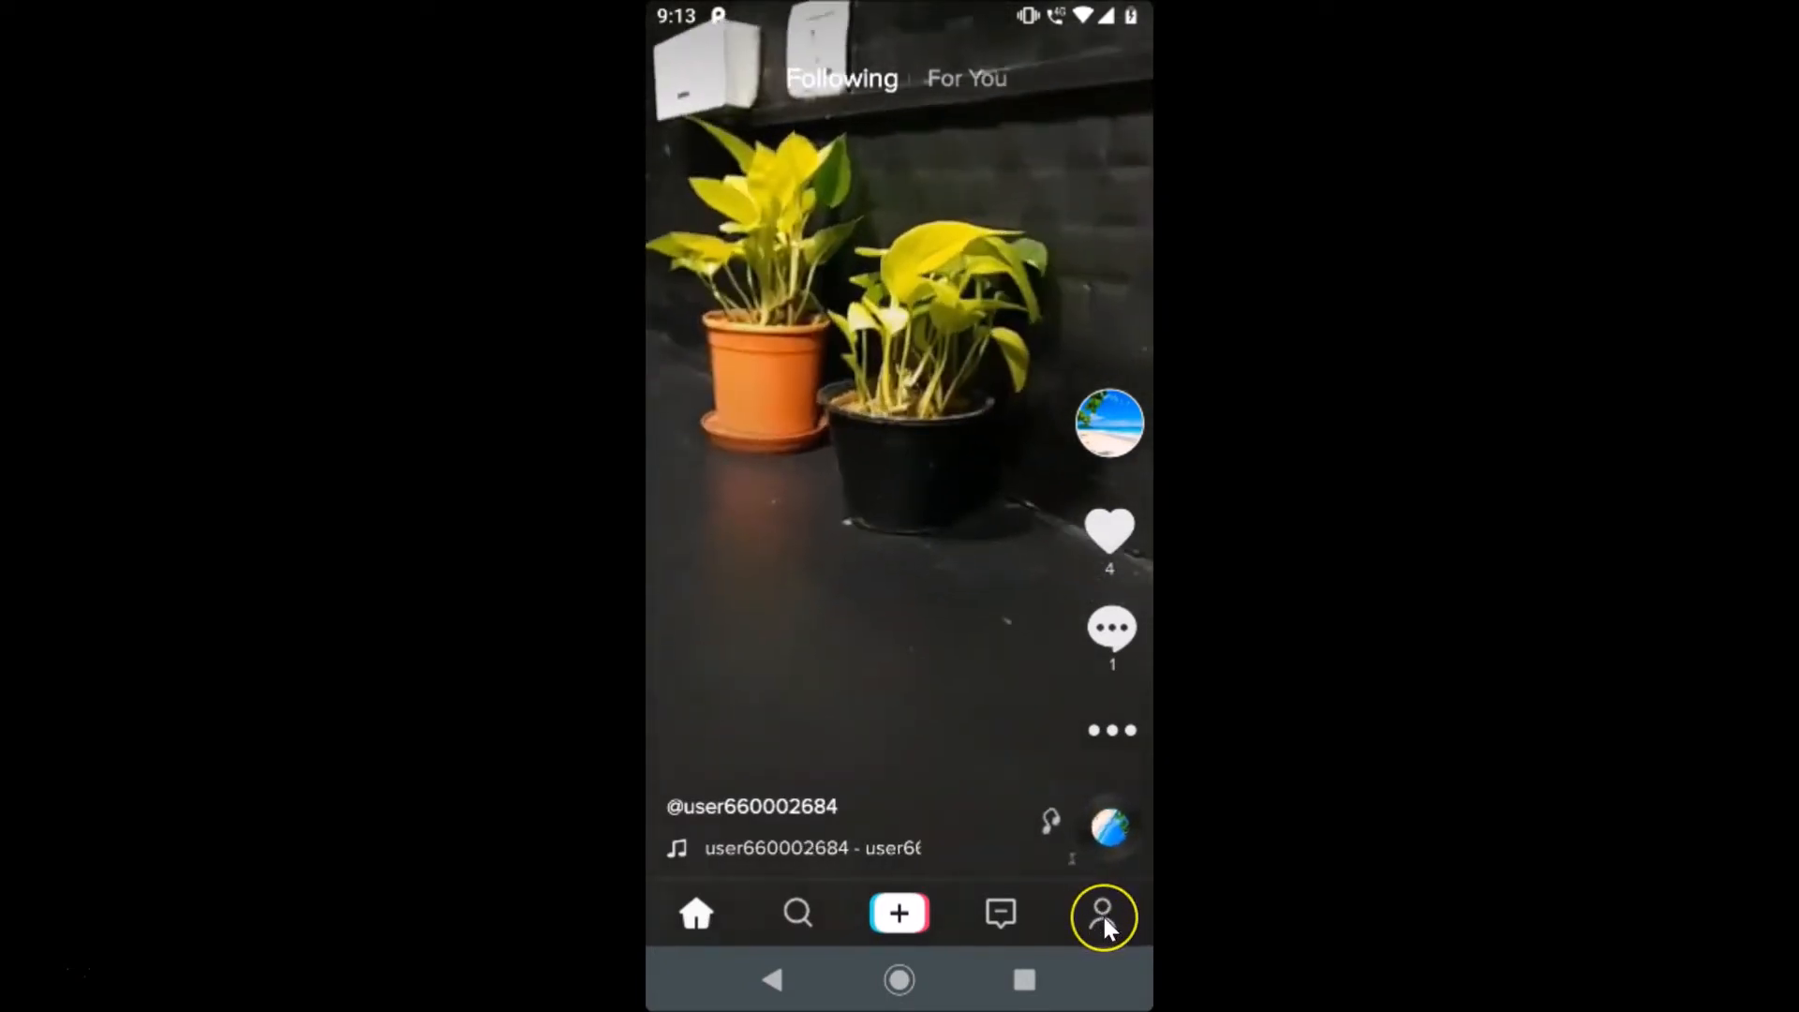
Step: Go to the account's profile page showing the beach profile photo
left_click(1102, 913)
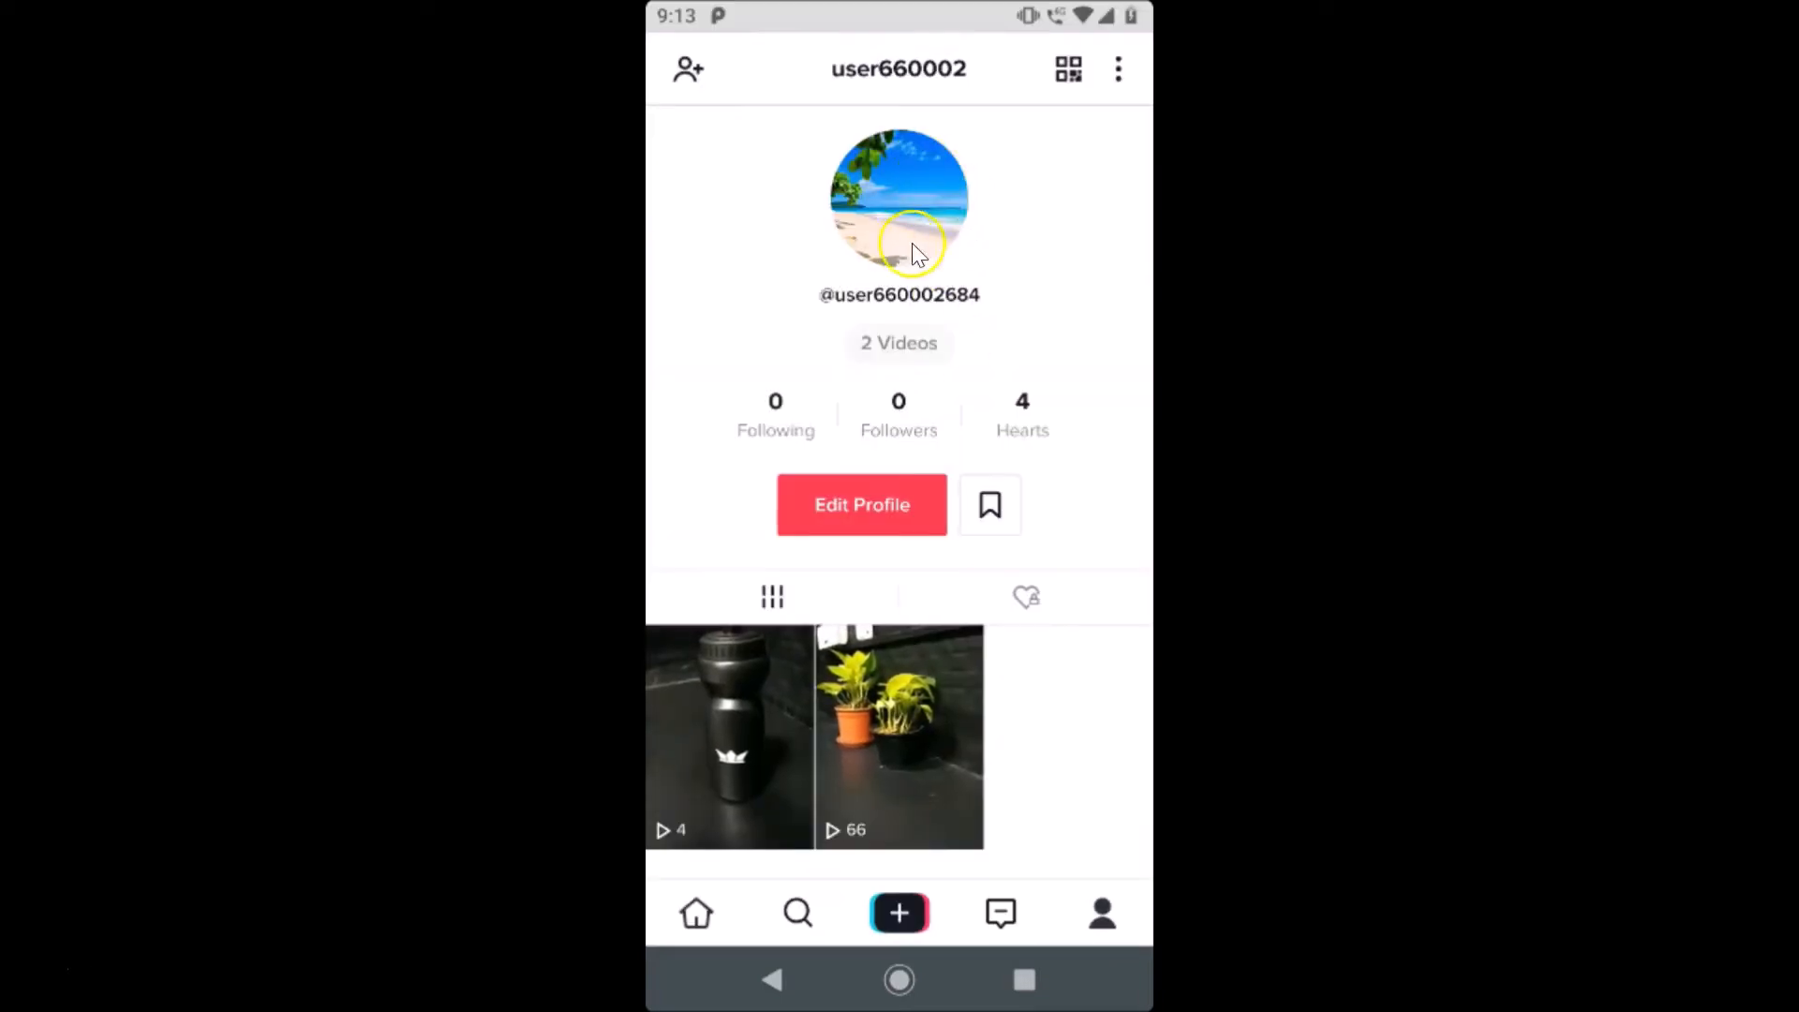
mouse_move(1054, 189)
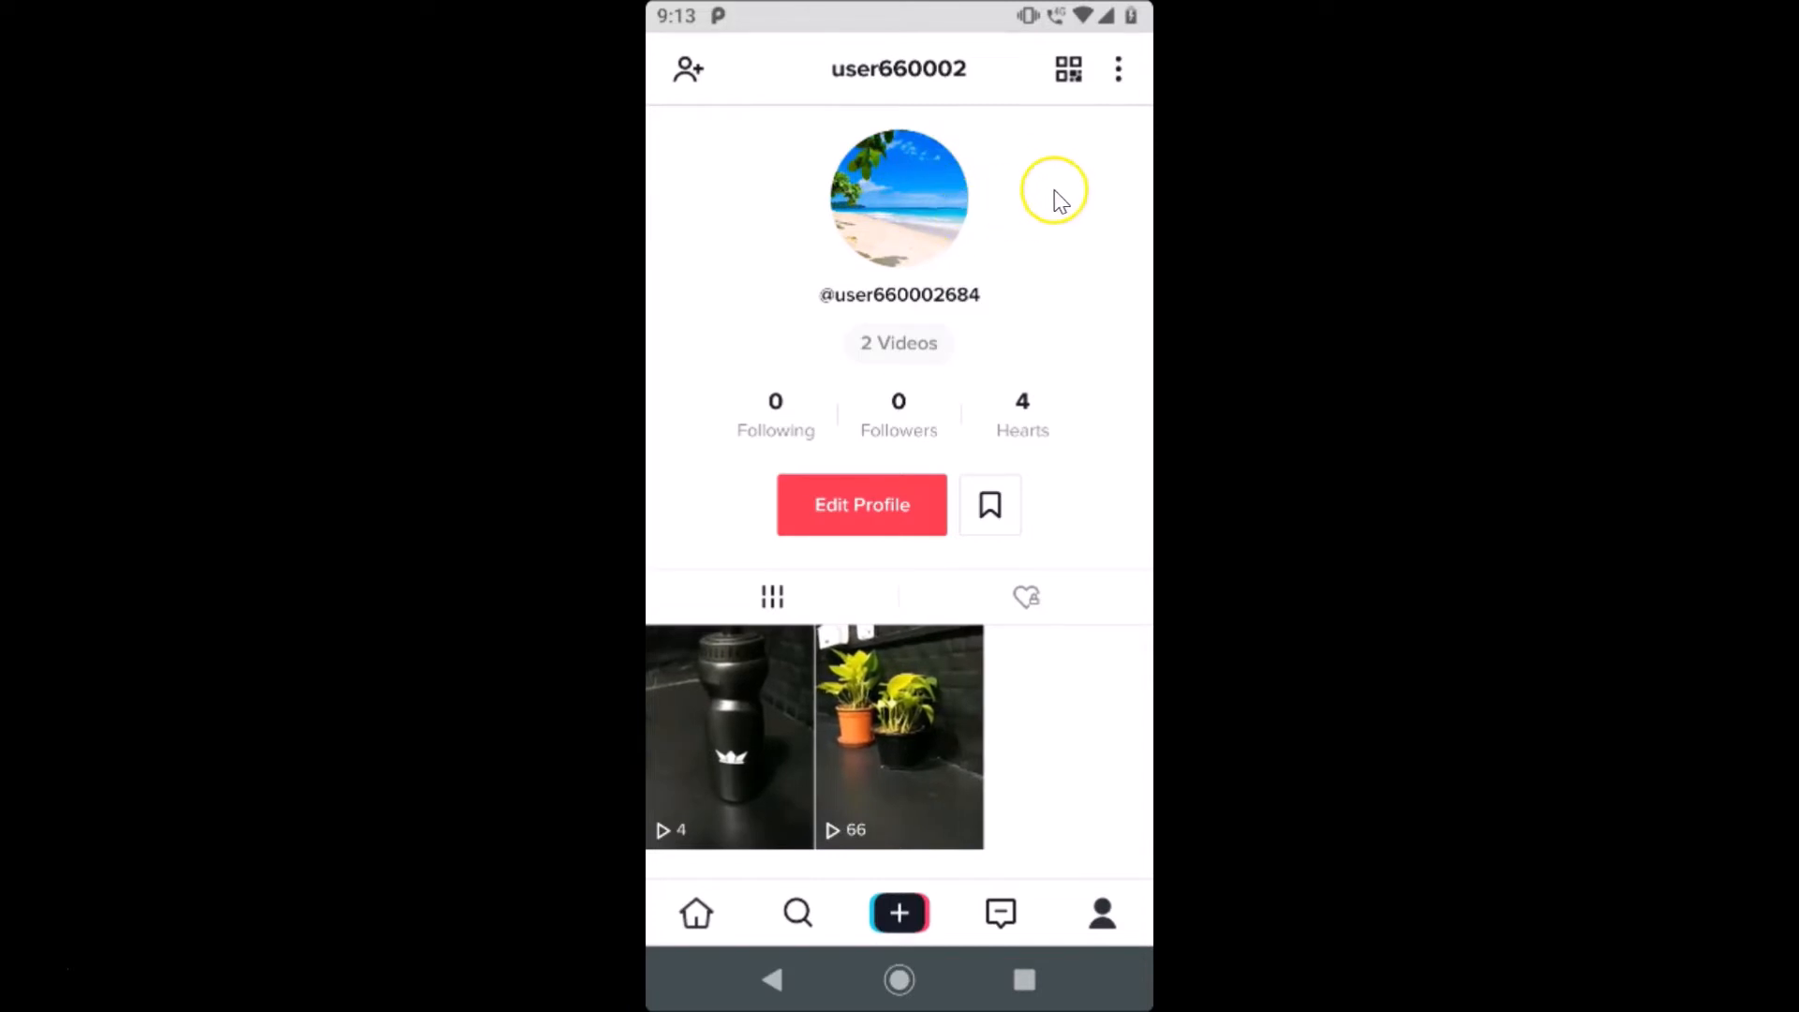
mouse_move(886, 189)
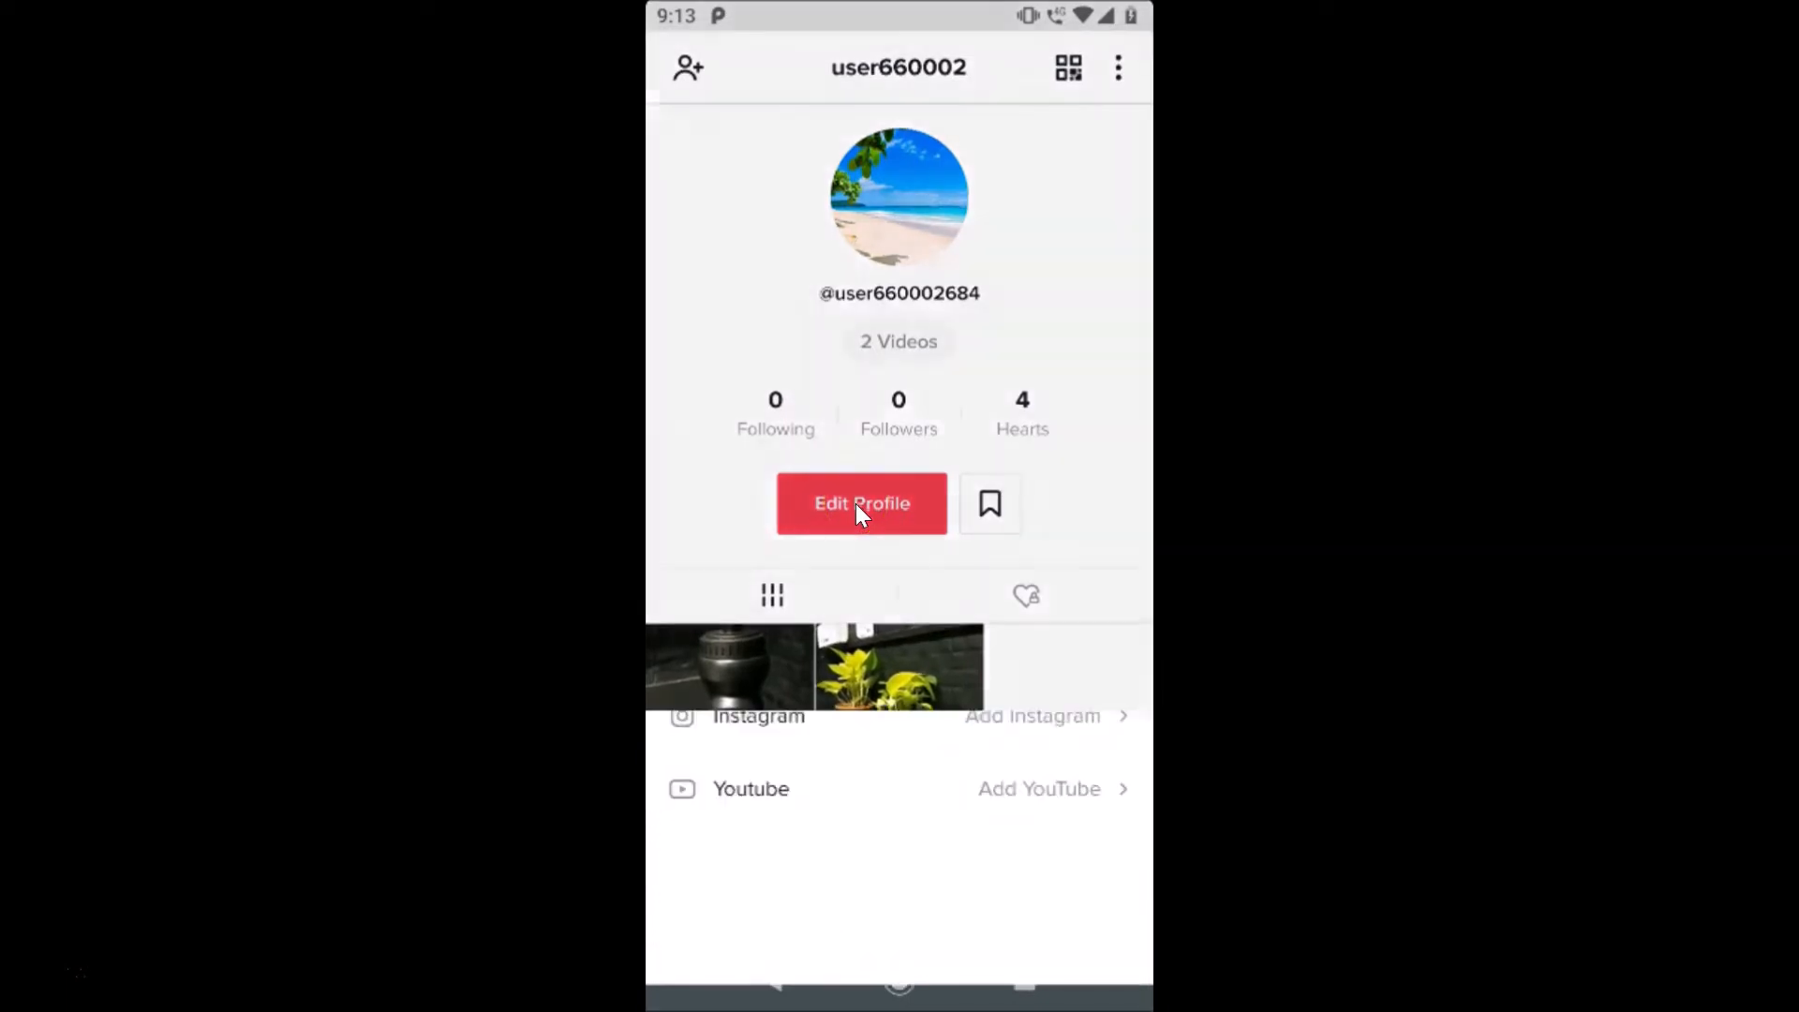
Step: Start editing the profile and choose to pick a new profile photo from the gallery
left_click(860, 503)
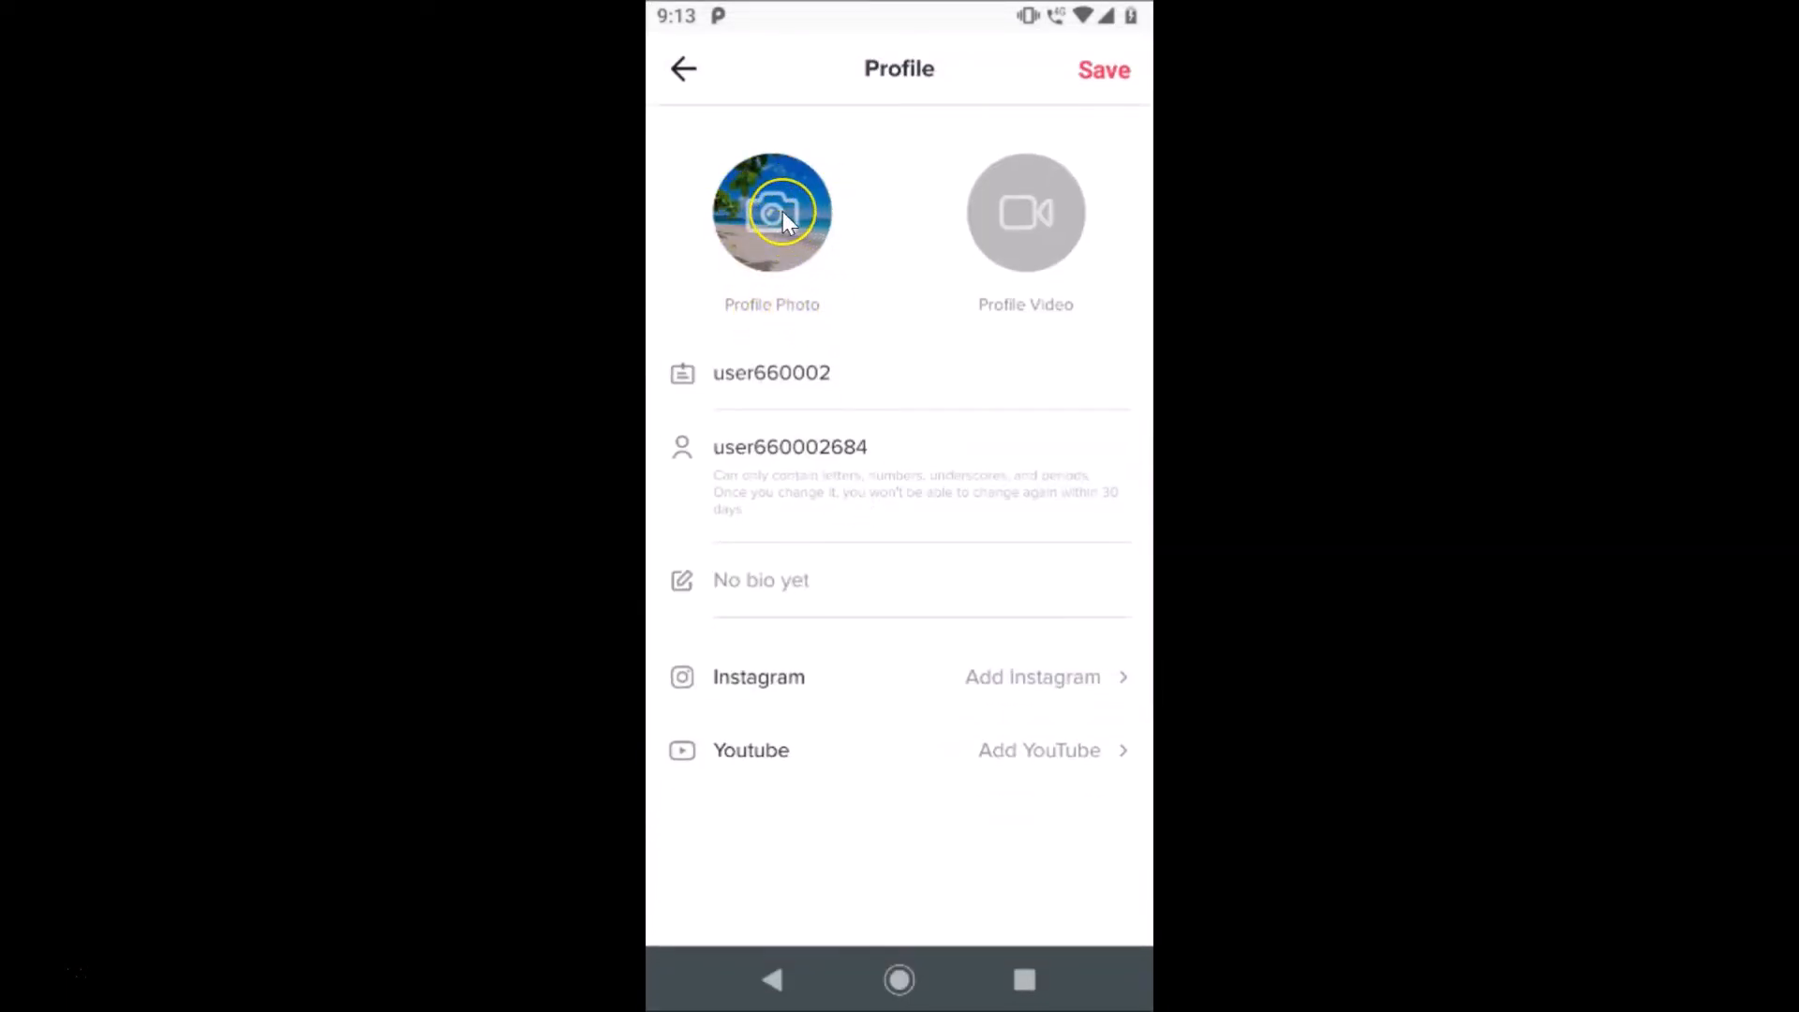
left_click(770, 212)
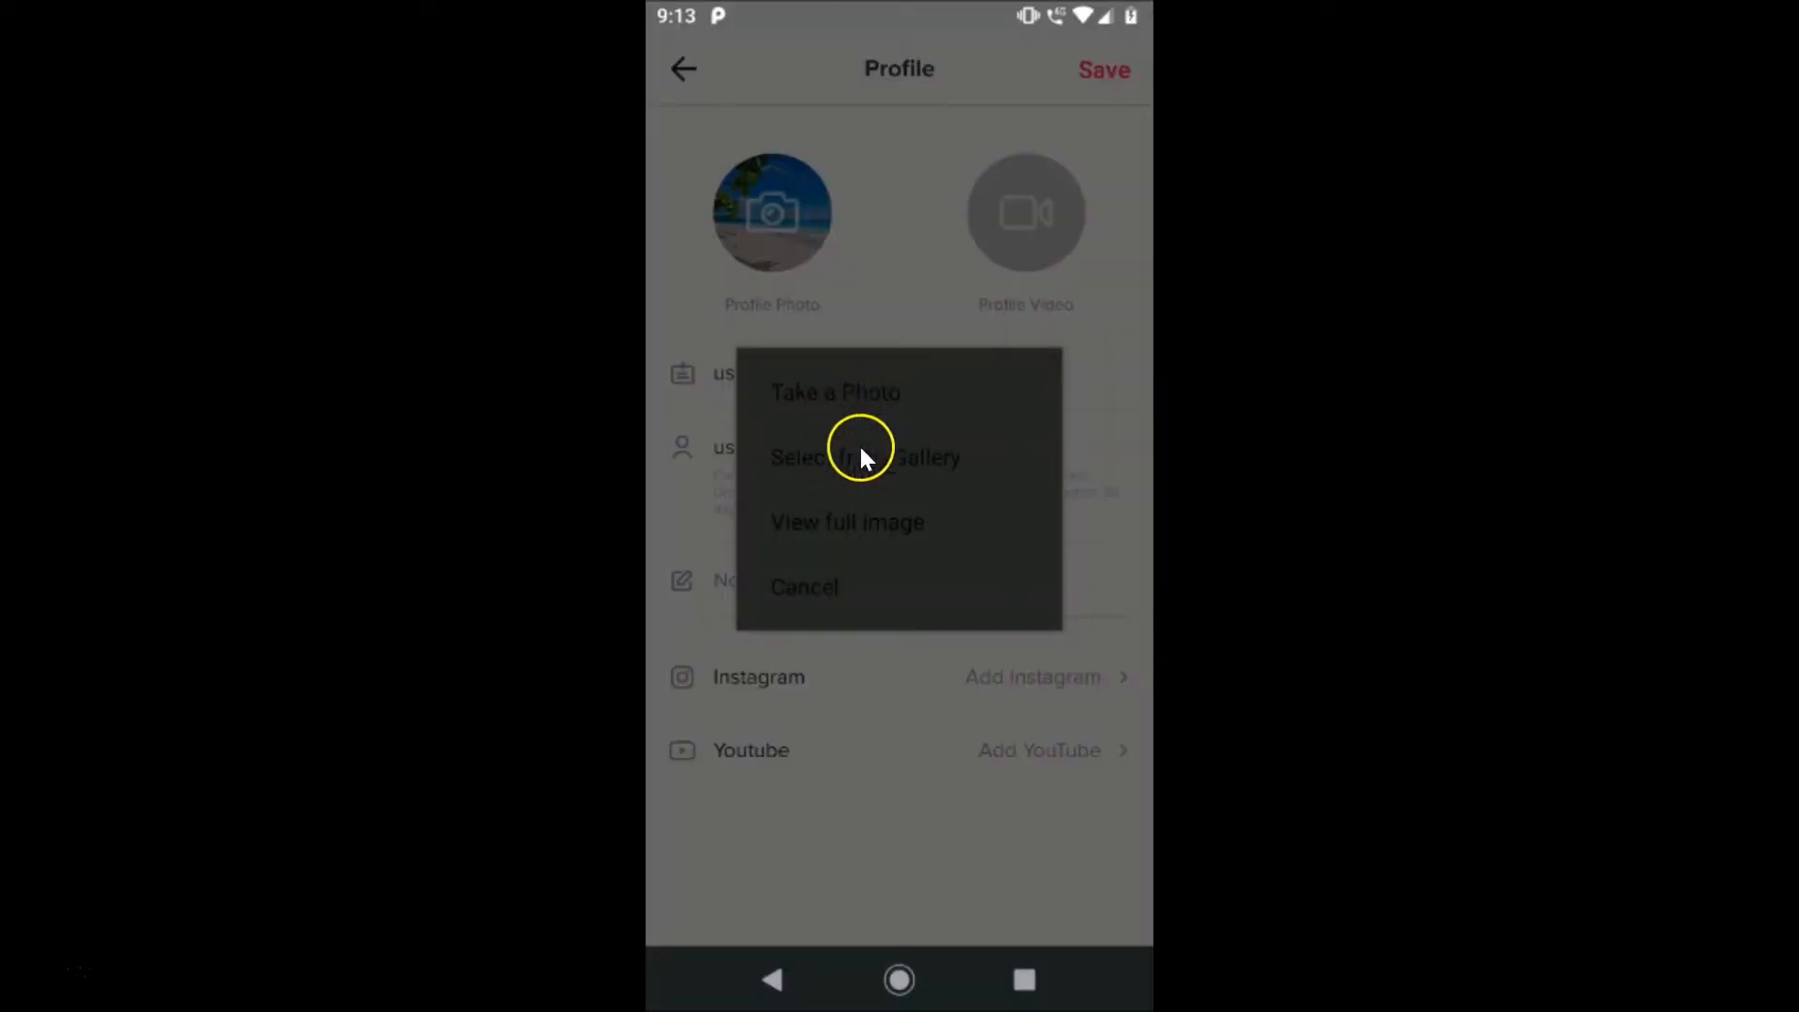
mouse_move(907, 517)
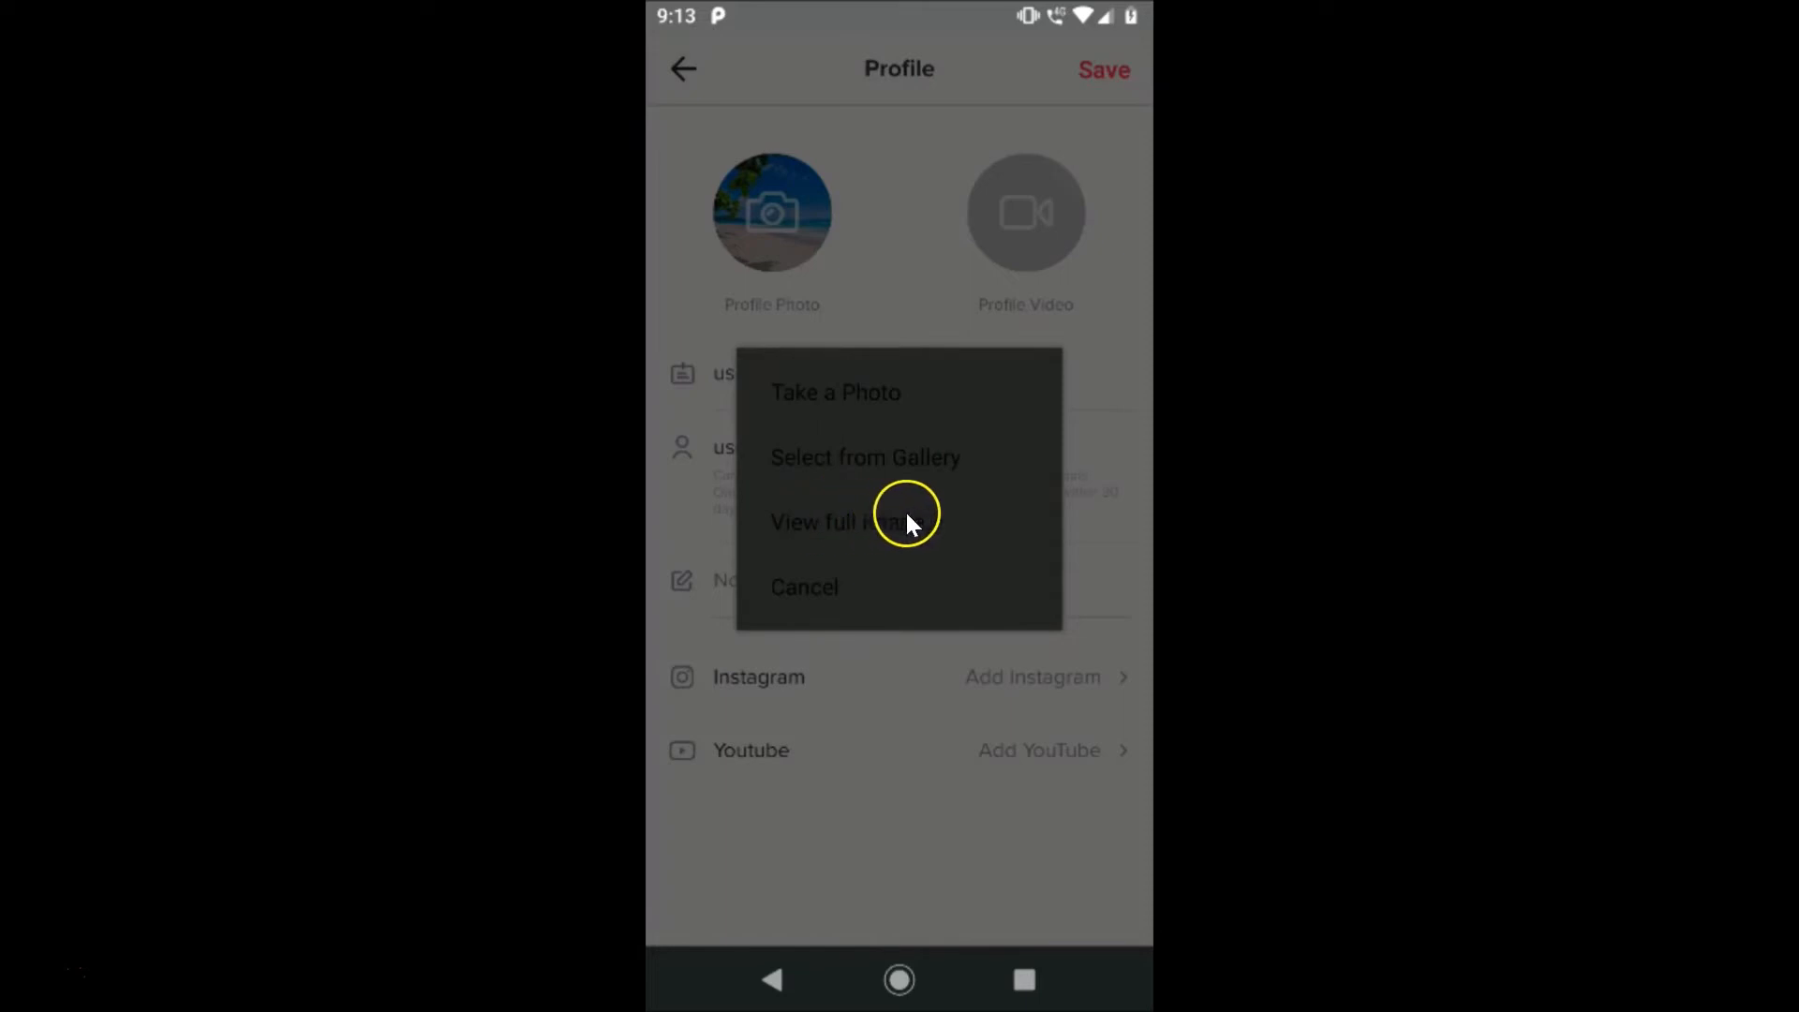
mouse_move(860, 442)
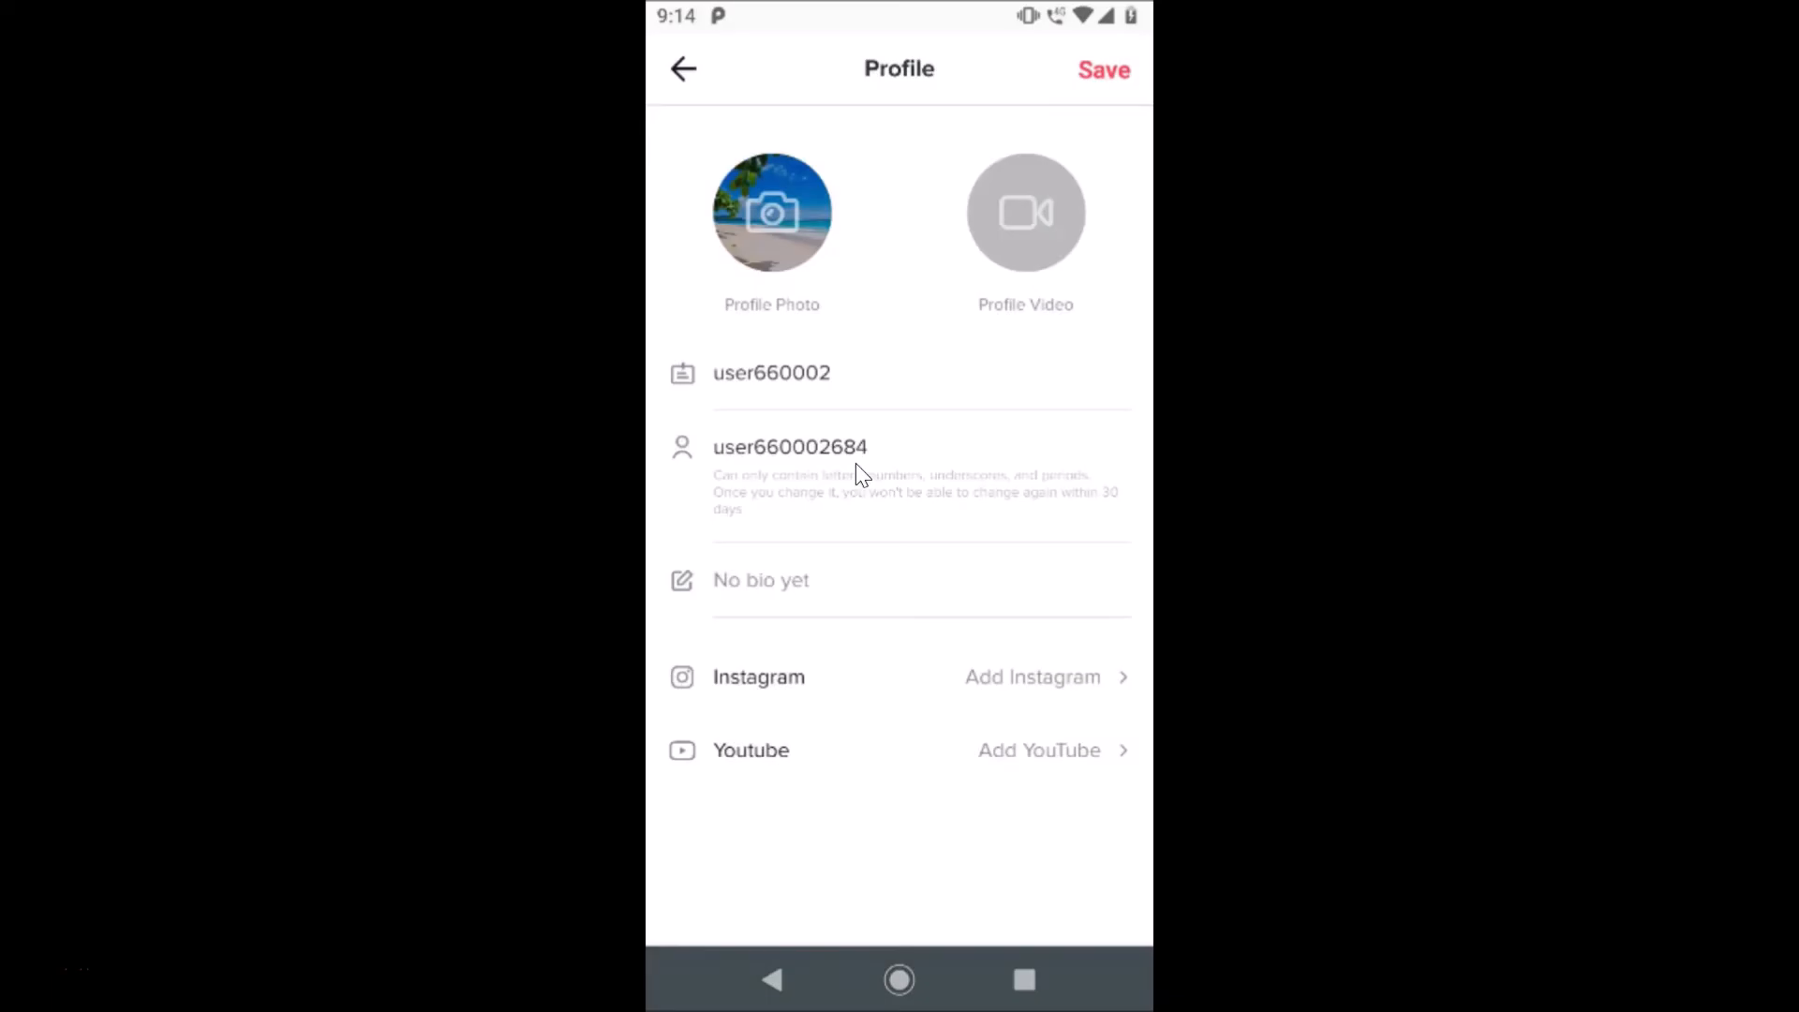
left_click(770, 212)
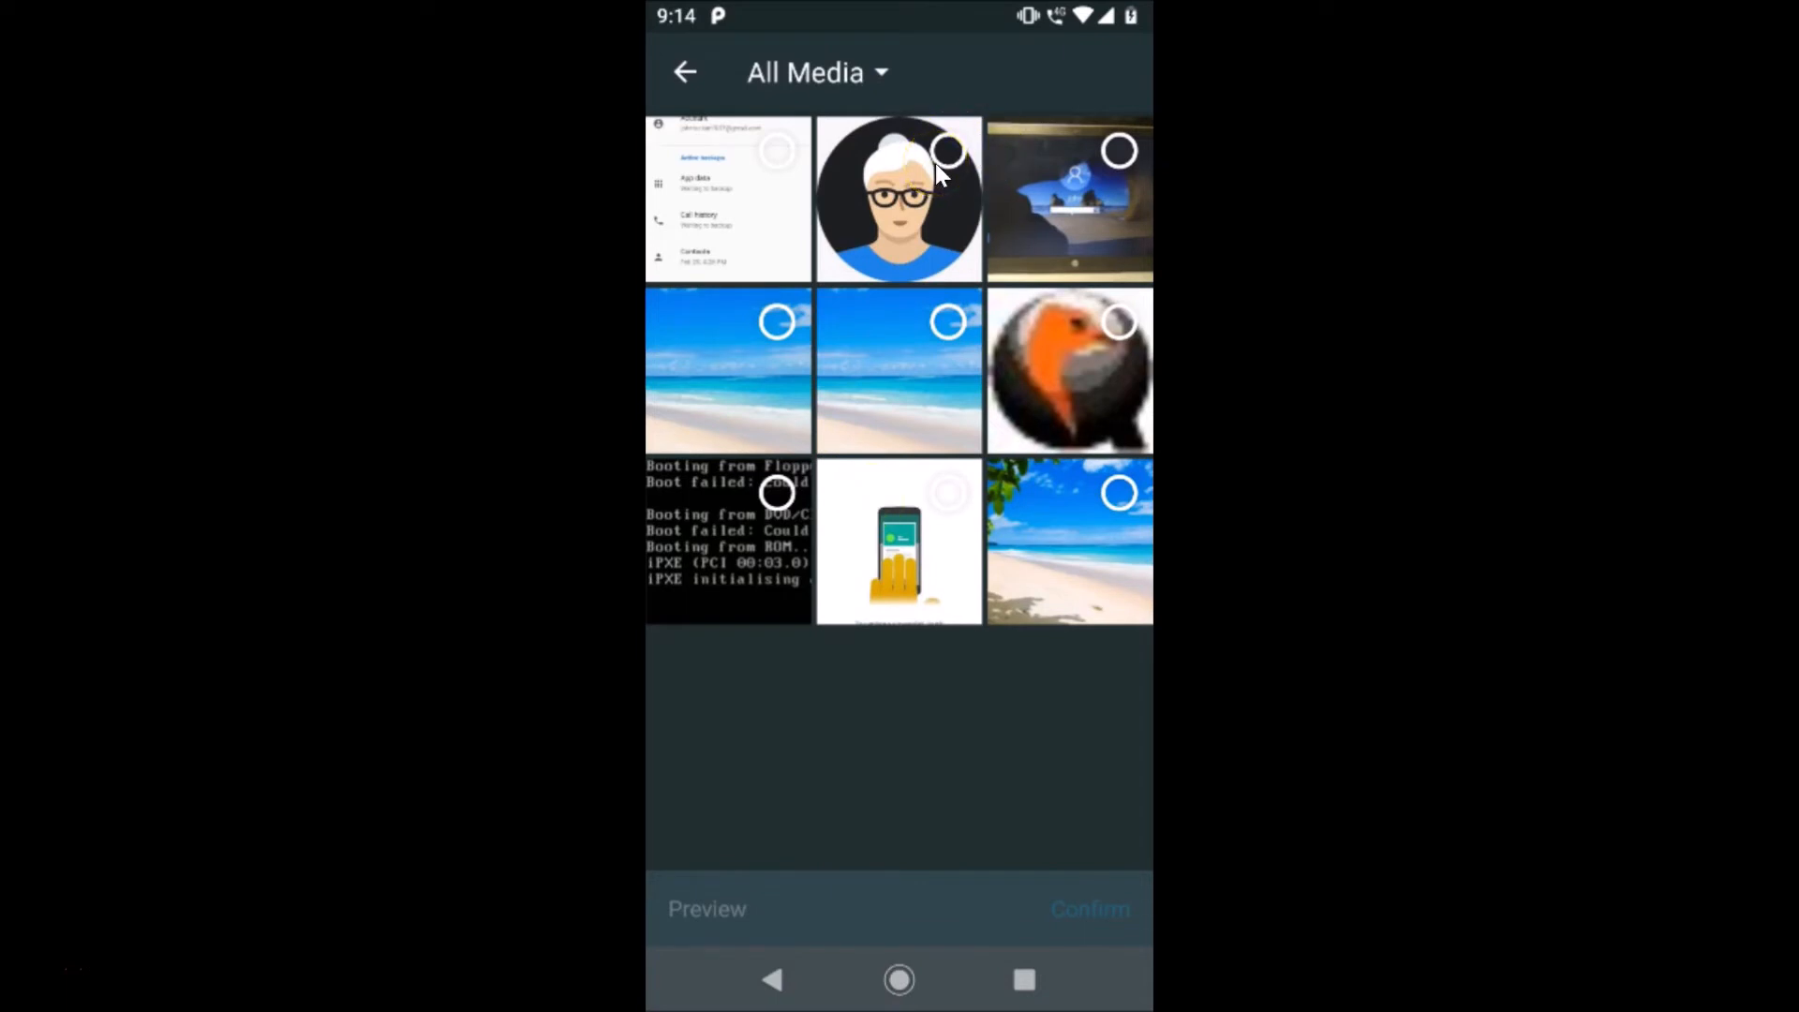
Step: Select the cartoon avatar of the white-haired woman with glasses from All Media
left_click(949, 150)
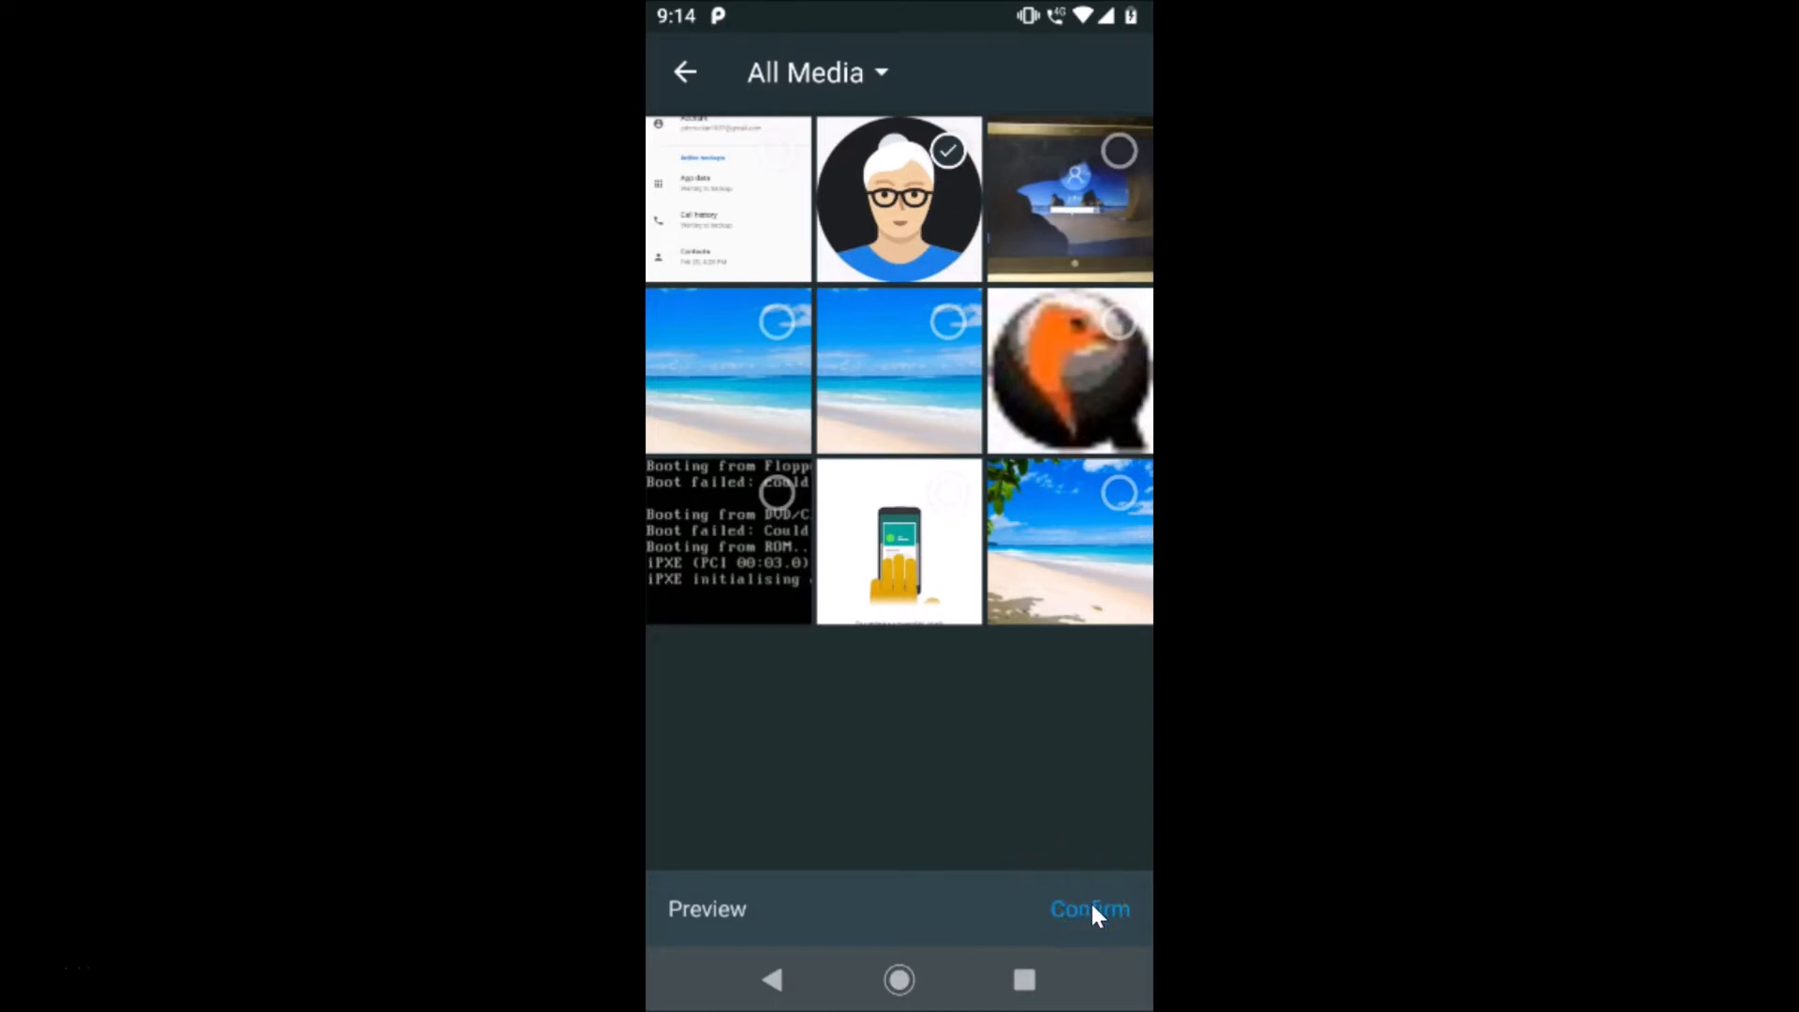
Step: Confirm the avatar and accept its crop position unchanged
left_click(1086, 909)
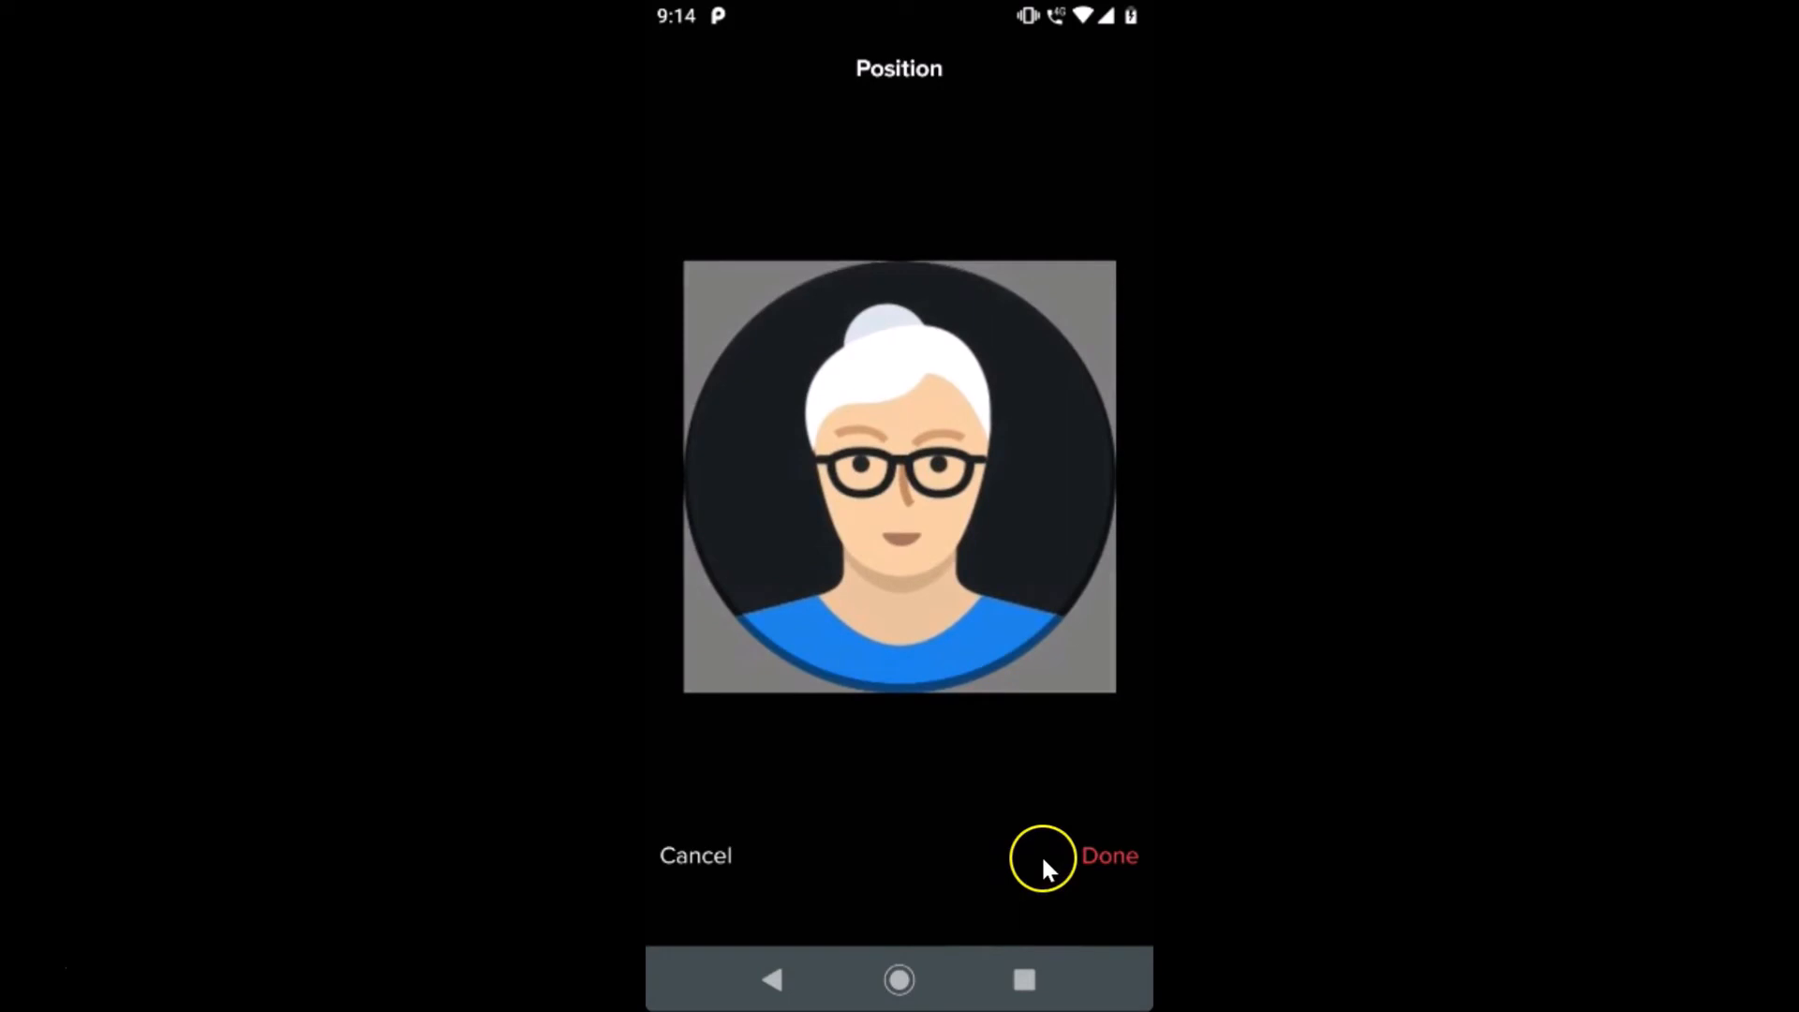
mouse_move(1104, 858)
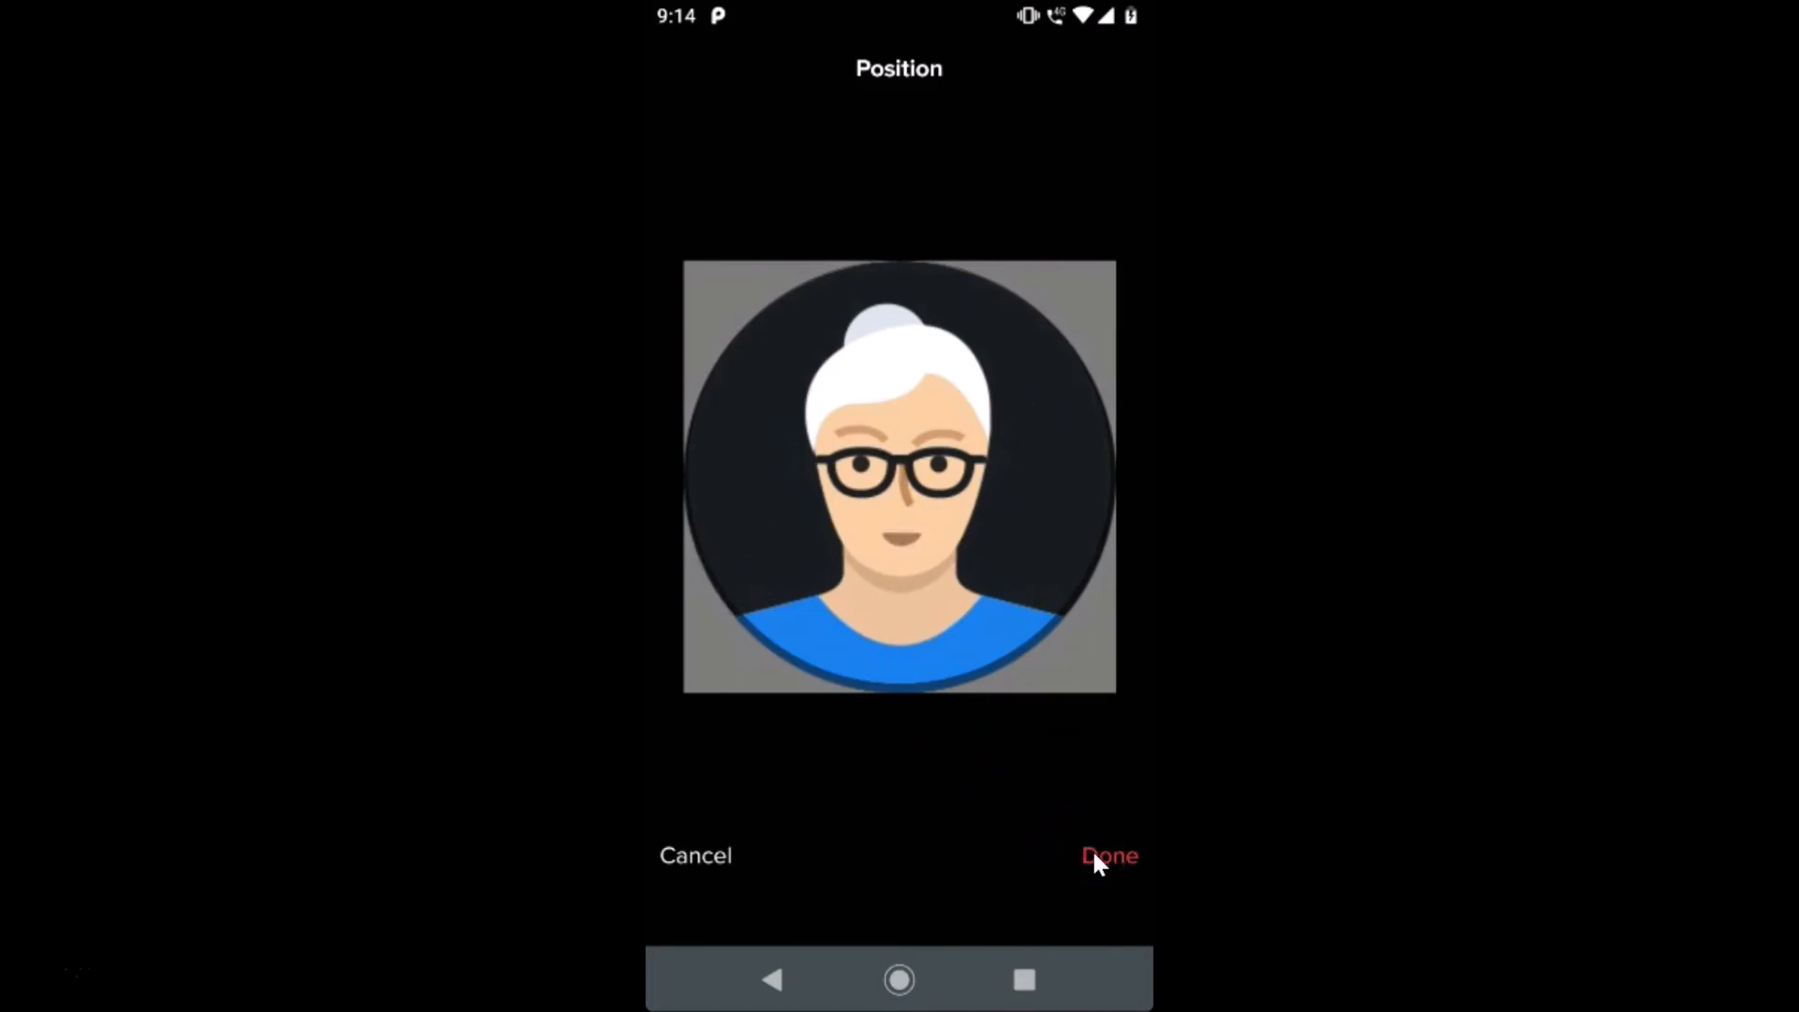
left_click(1107, 854)
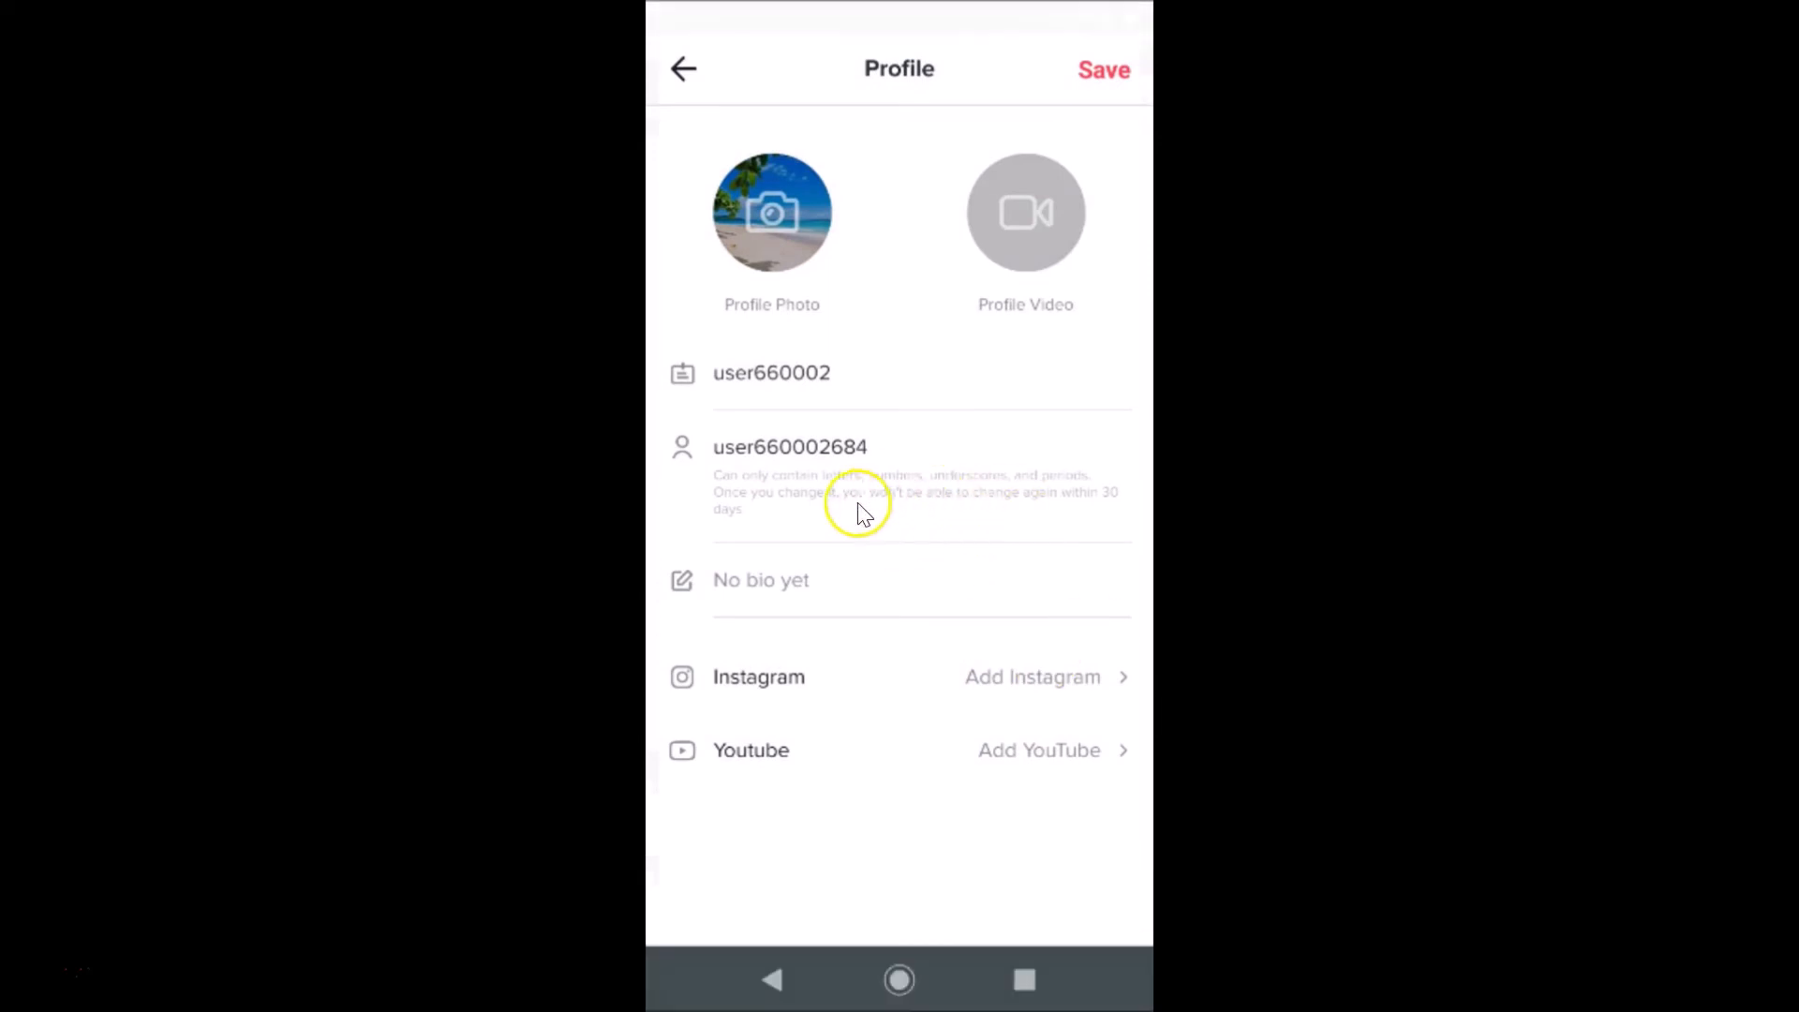
Step: Save the profile so the cartoon avatar replaces the beach photo
left_click(772, 212)
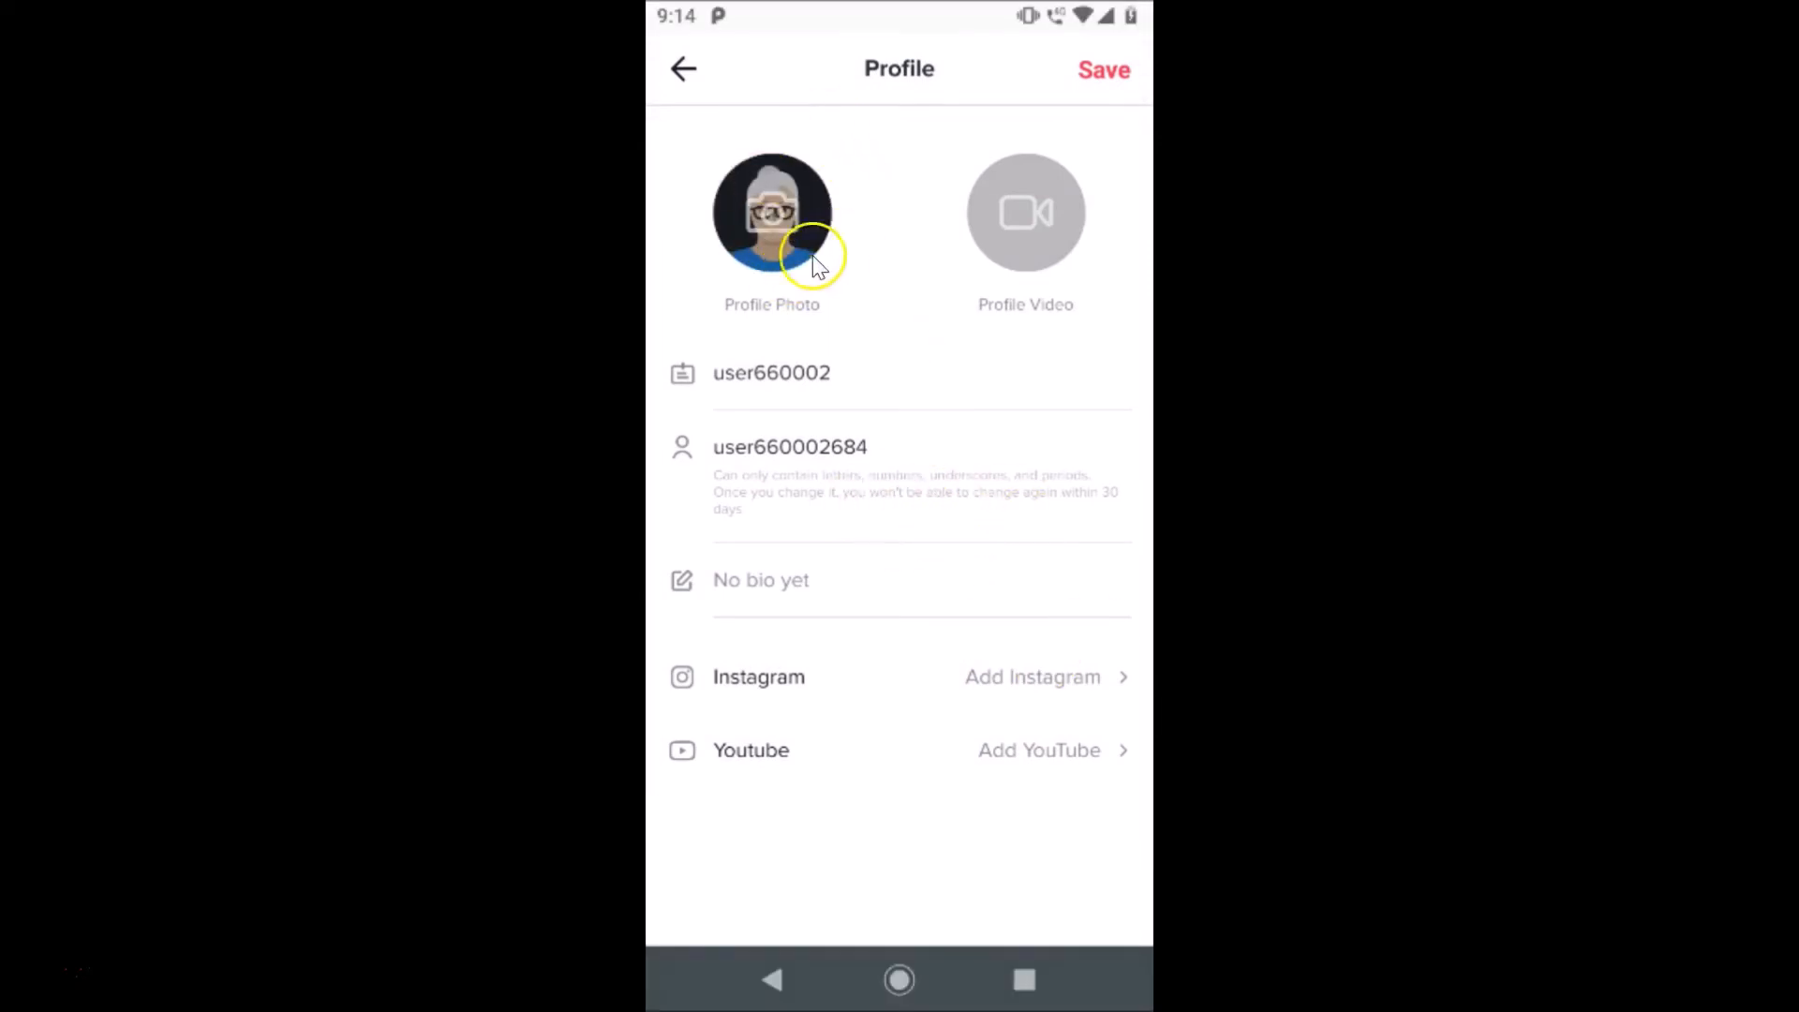
mouse_move(826, 236)
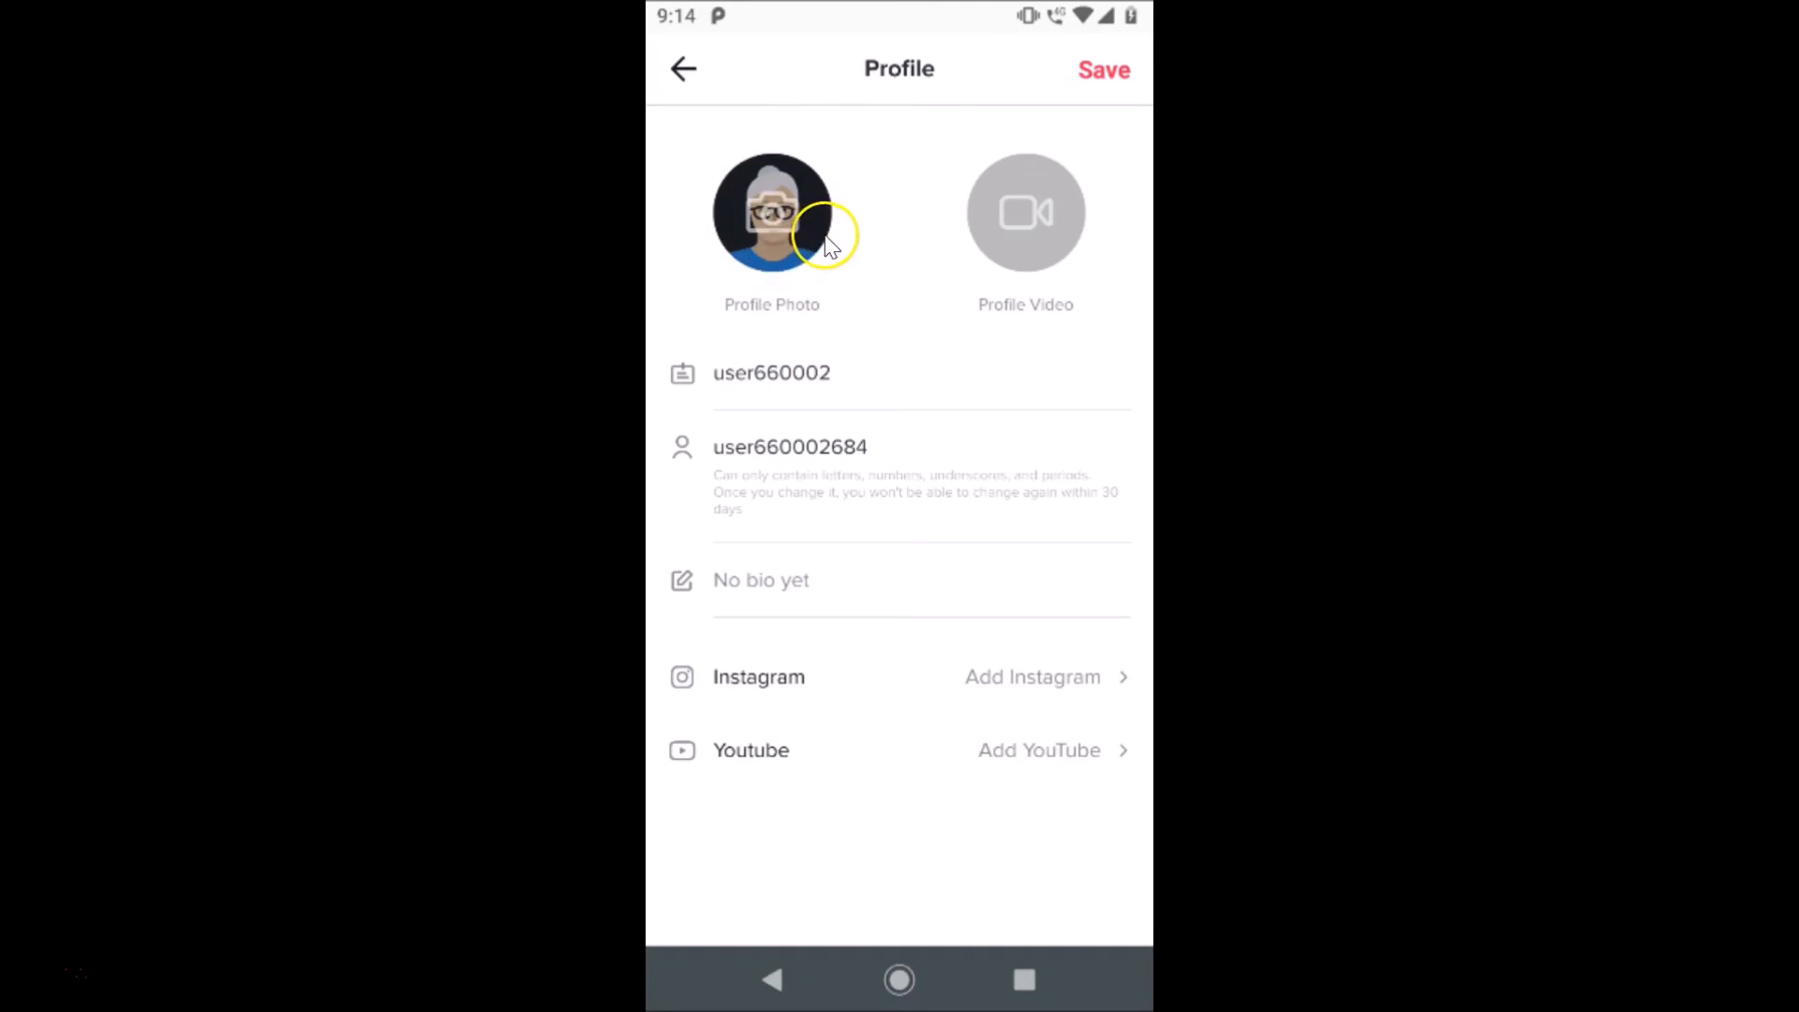
mouse_move(1102, 67)
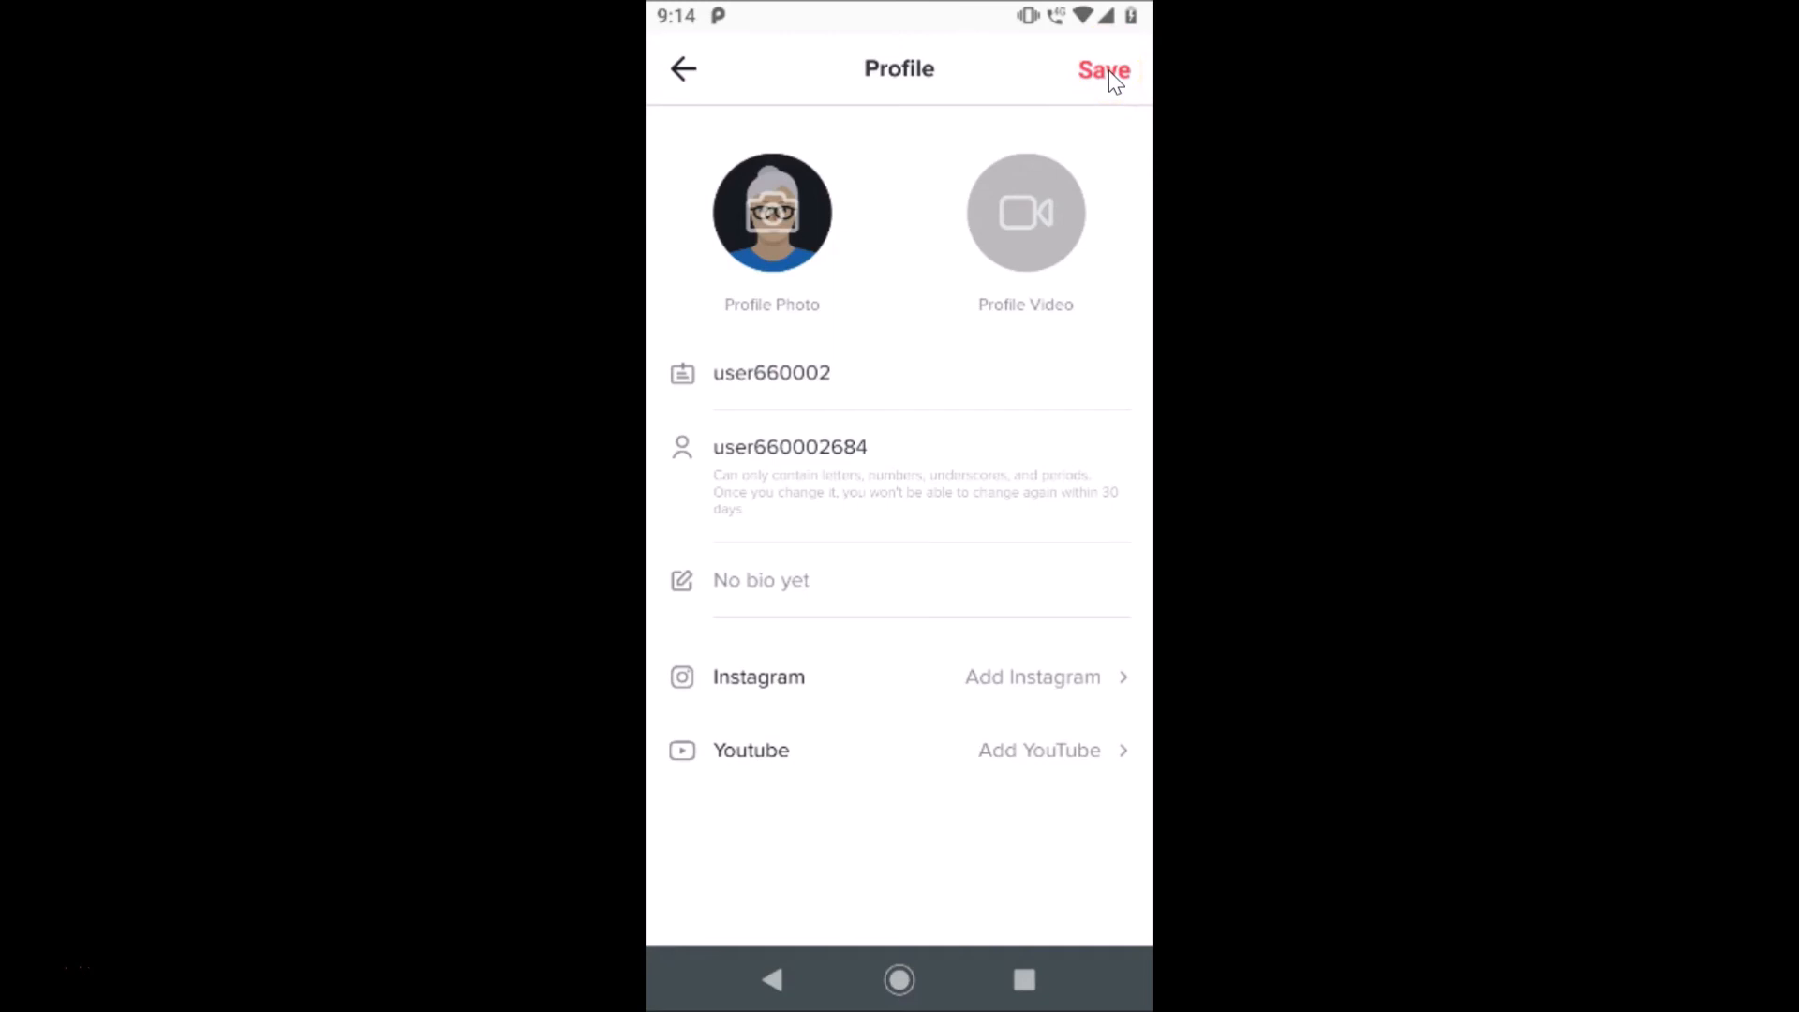
left_click(1102, 69)
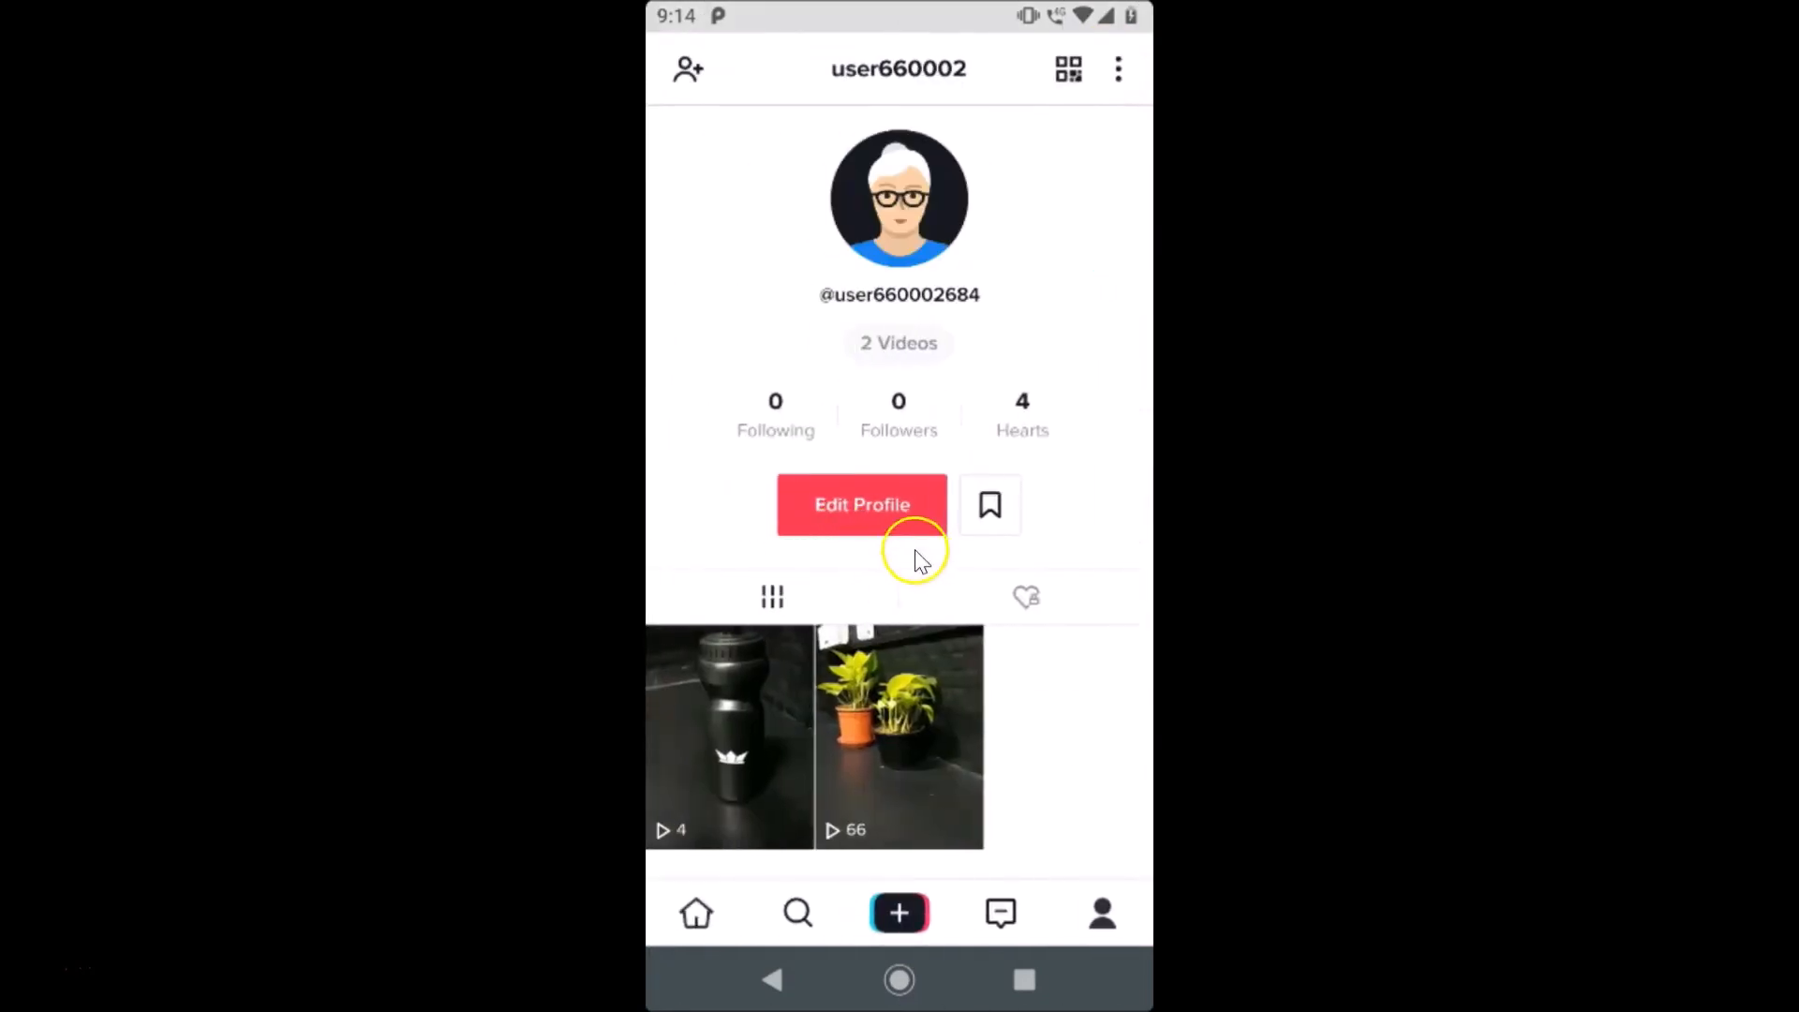
mouse_move(1079, 197)
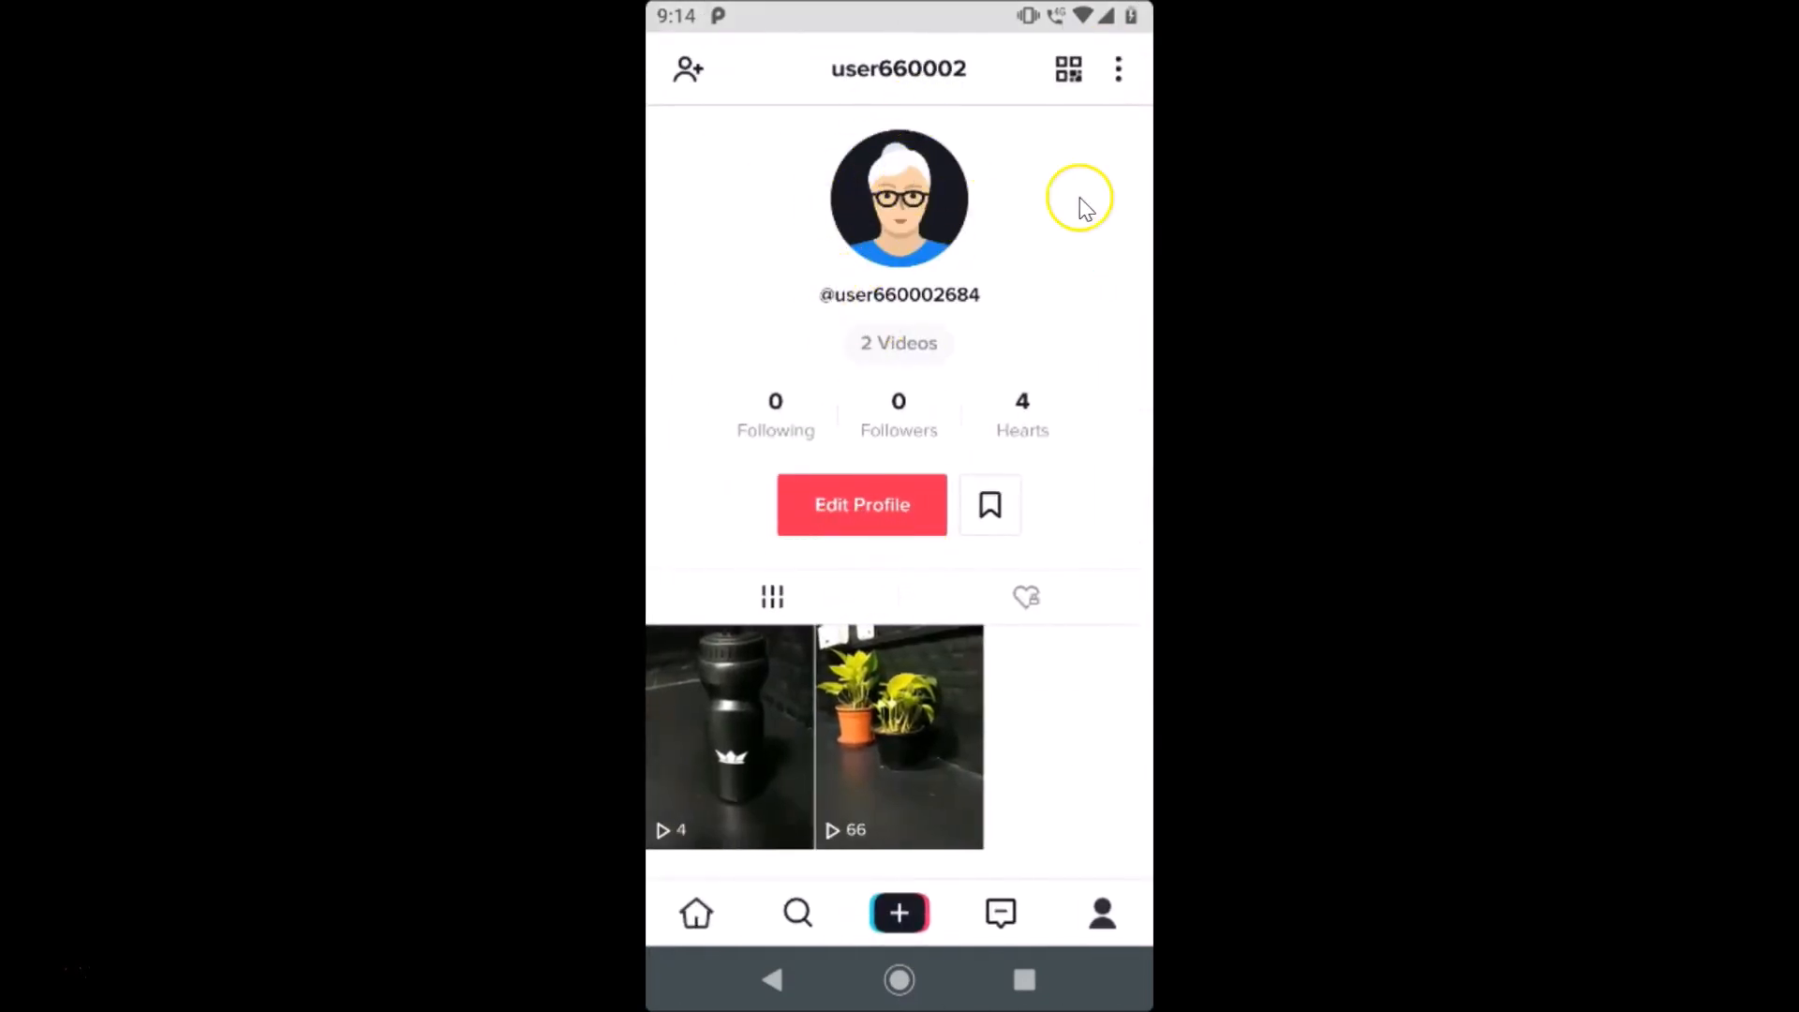